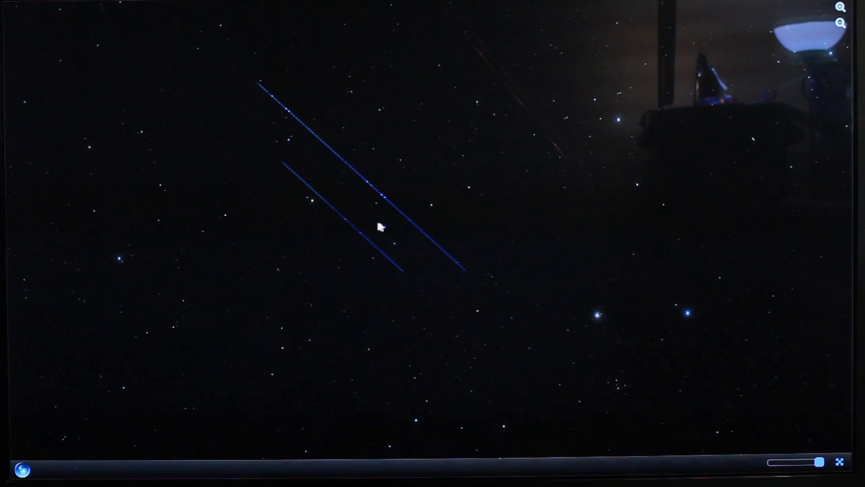
mouse_move(517, 212)
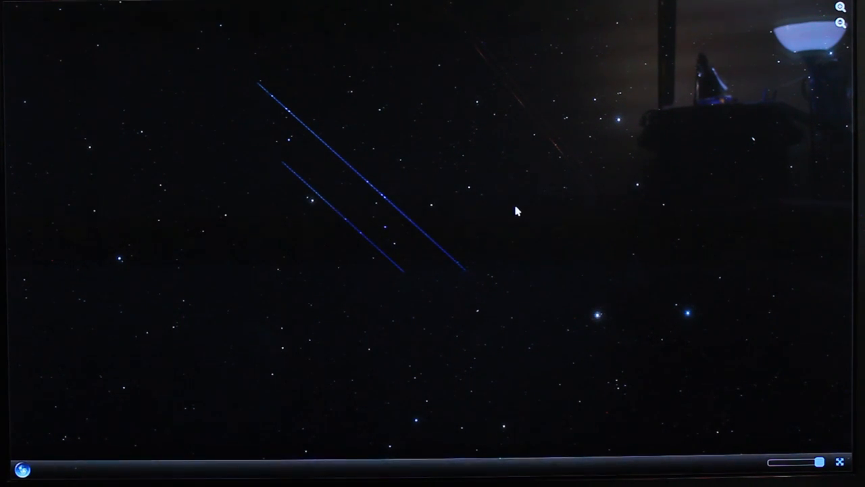